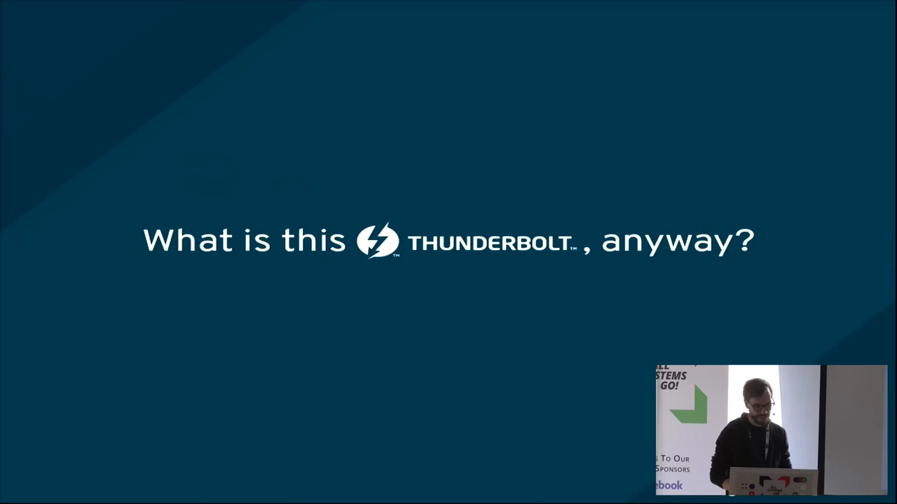
pyautogui.press('Right')
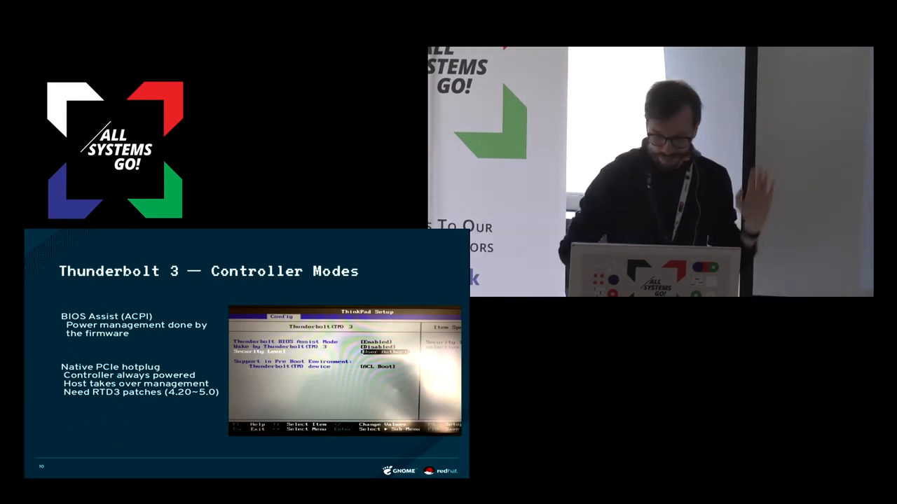
pyautogui.press('Right')
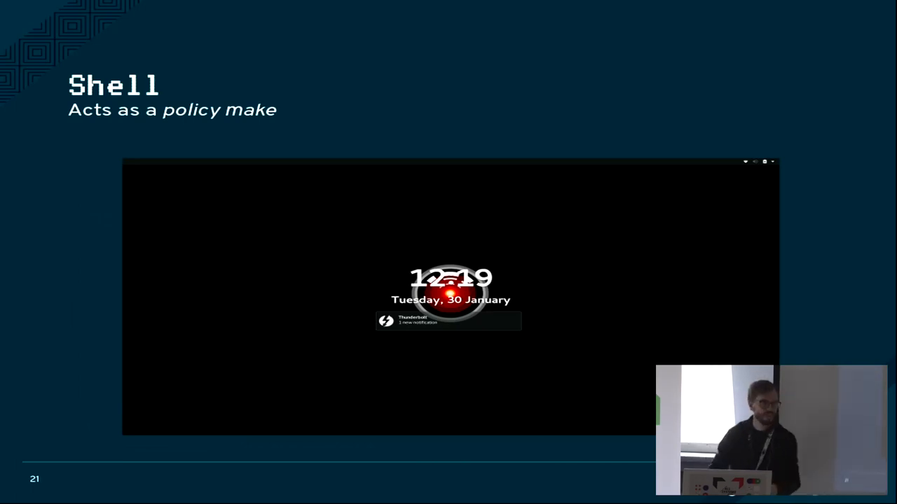
pyautogui.press('Right')
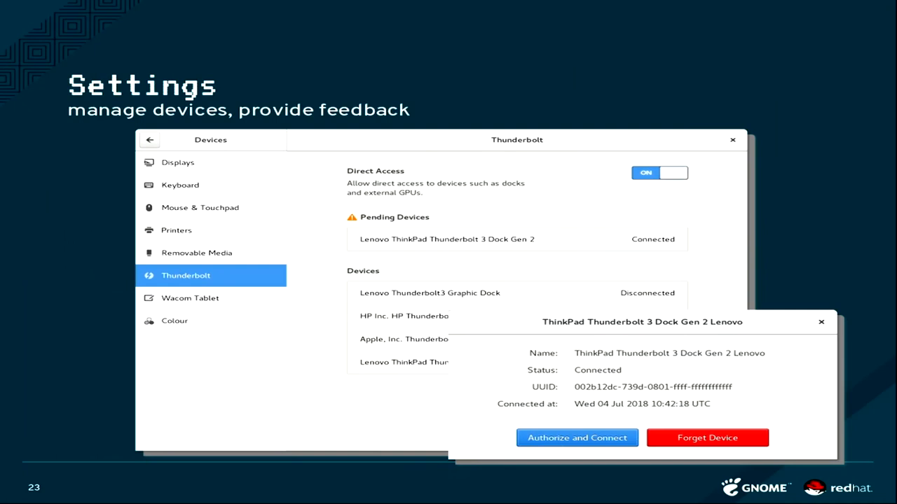
pyautogui.press('Right')
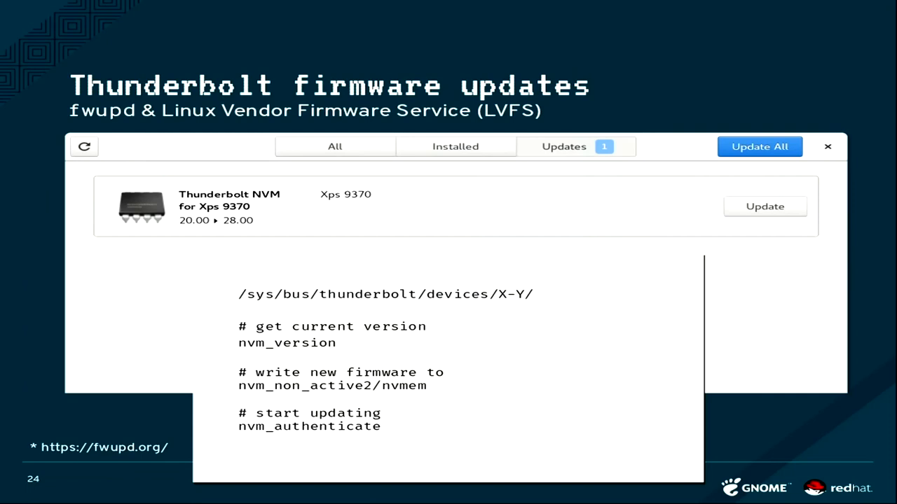
pyautogui.press('Right')
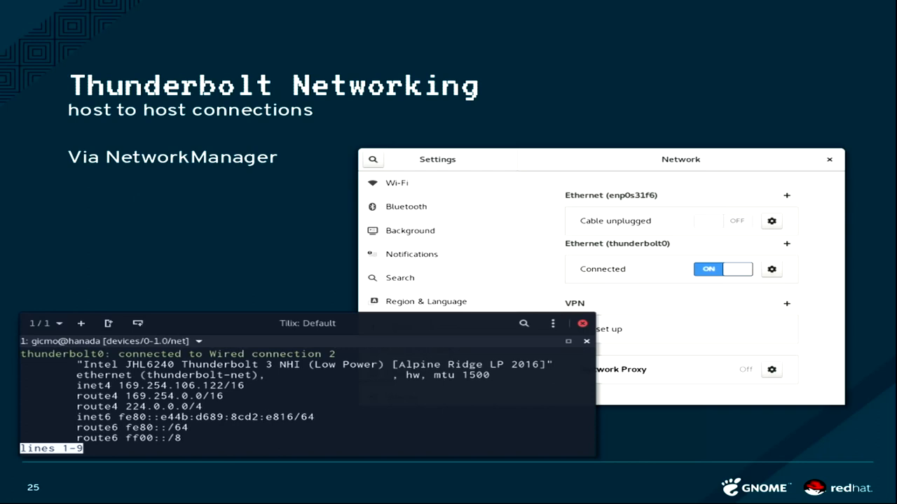
pyautogui.press('Right')
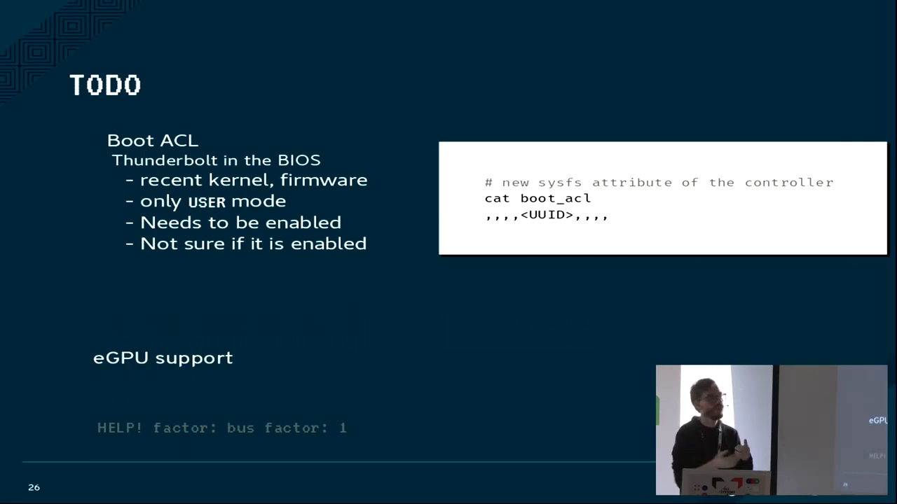